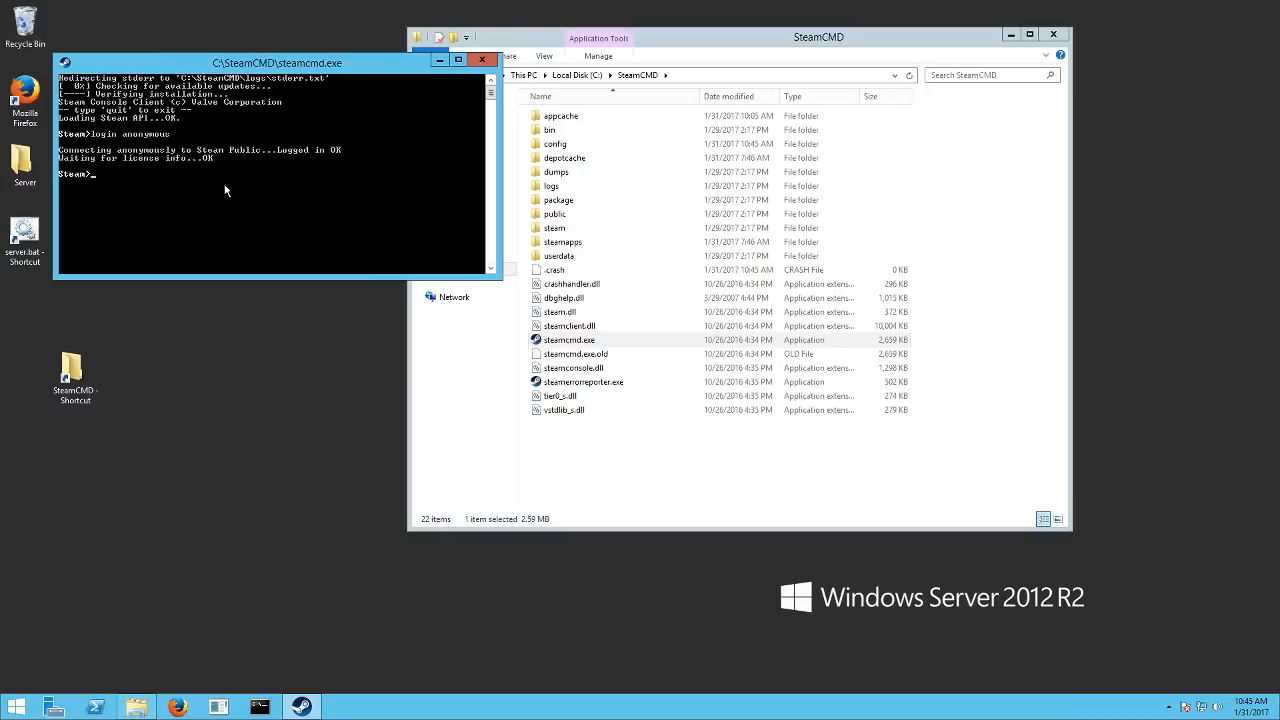
Step: Enter an app_update command at the anonymous Steam> prompt to download the Conan Exiles dedicated server
{"action": "type", "text": "app_update 40"}
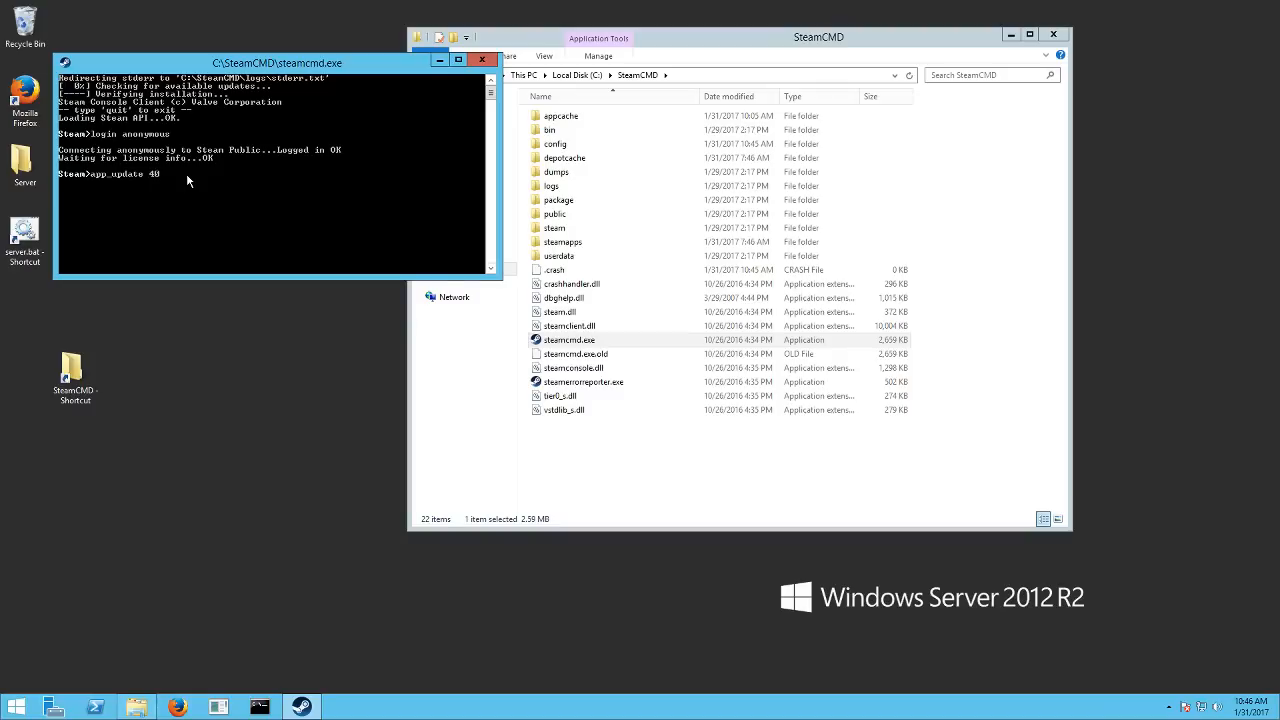
{"action": "type", "text": "4"}
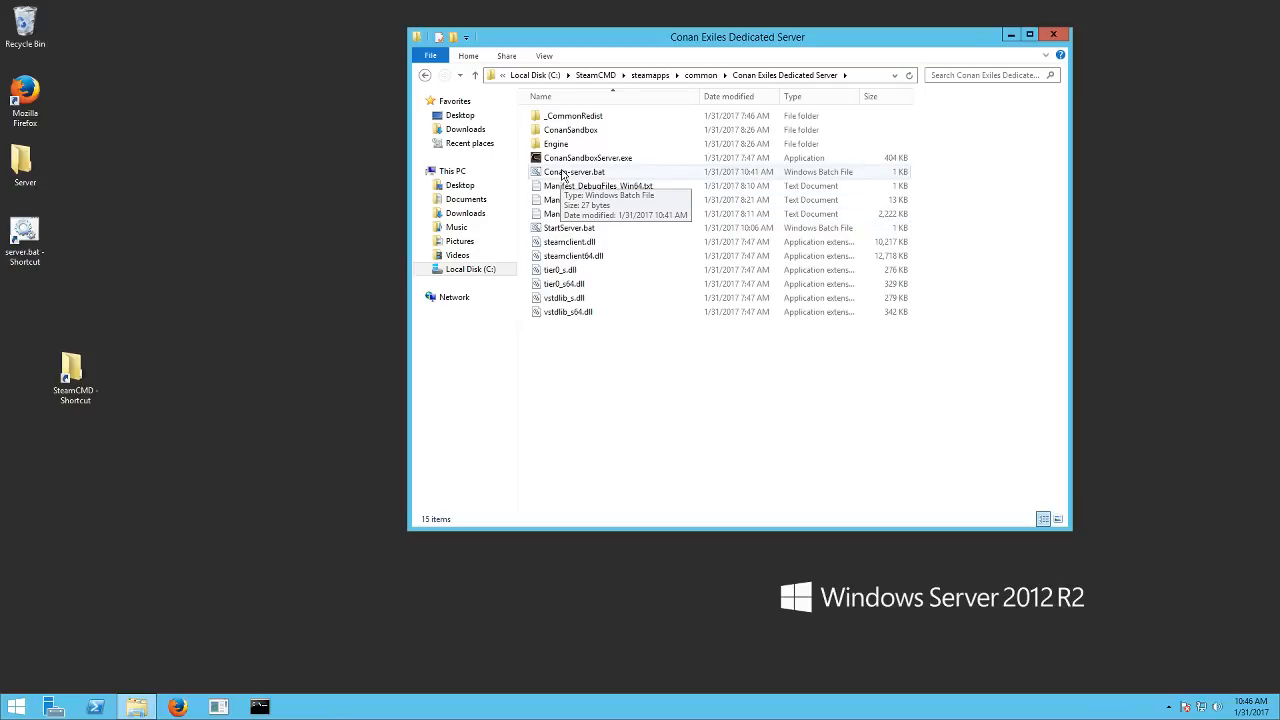
Step: Launch the Conan Exiles dedicated server from its .bat file in the server folder
{"action": "double_click", "coordinate": [574, 171]}
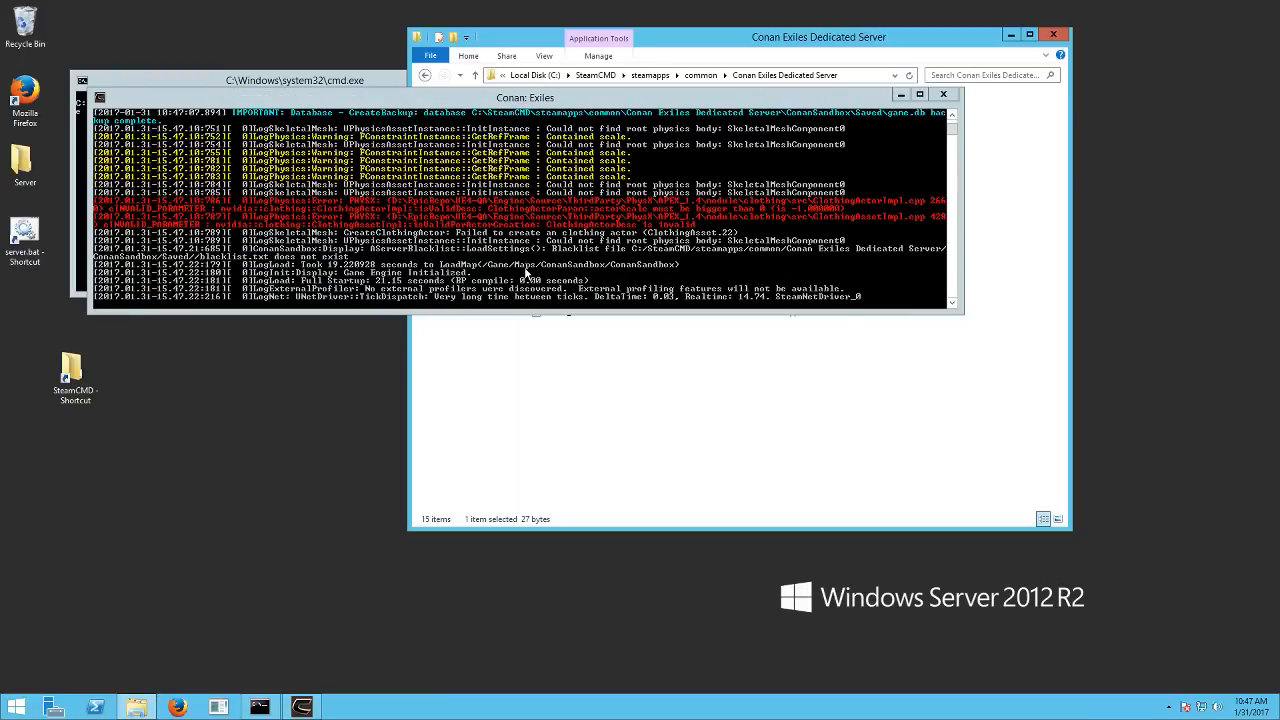